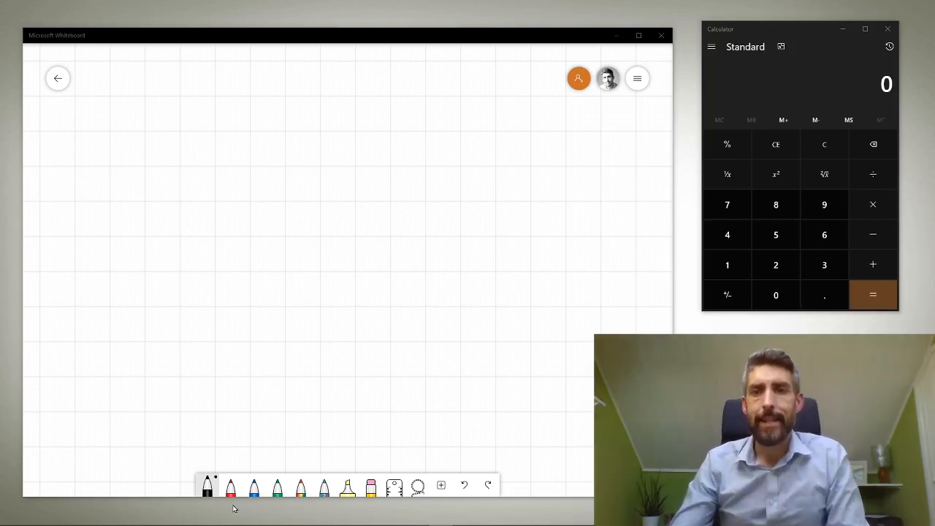
mouse_move(208, 515)
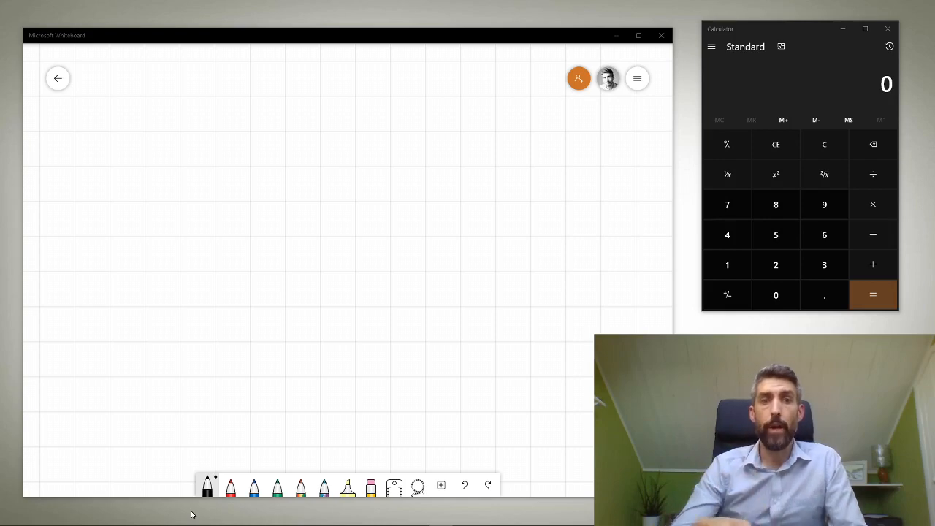
mouse_move(103, 253)
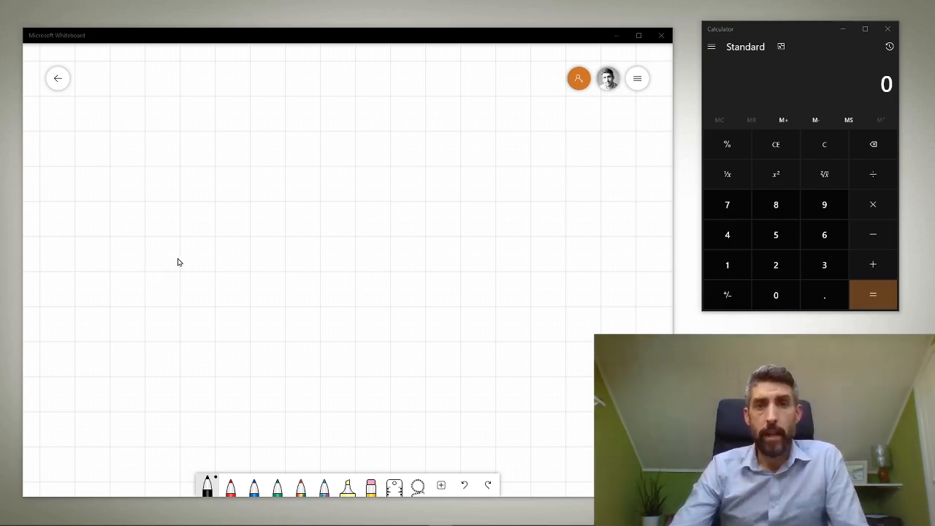
mouse_move(163, 114)
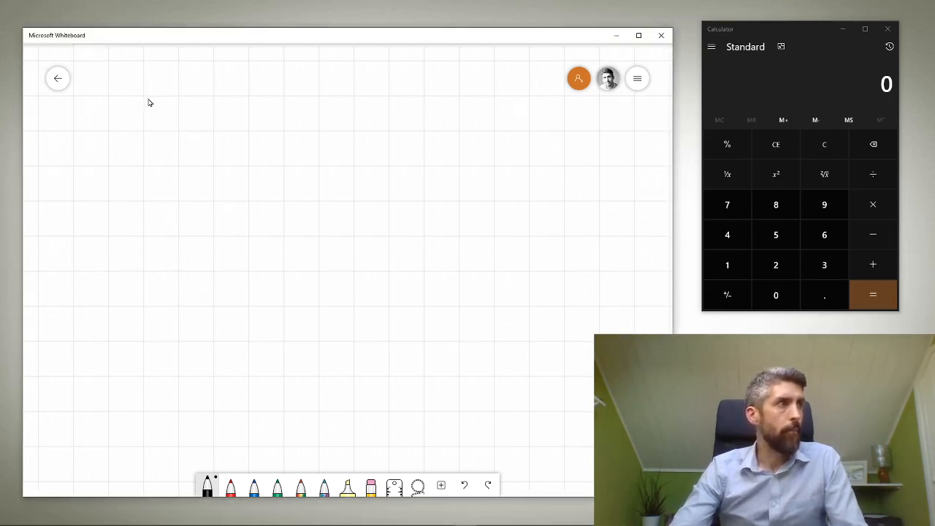
Handwrite "3m²" near the top left of the board.
left_click_drag(150, 113, 190, 116)
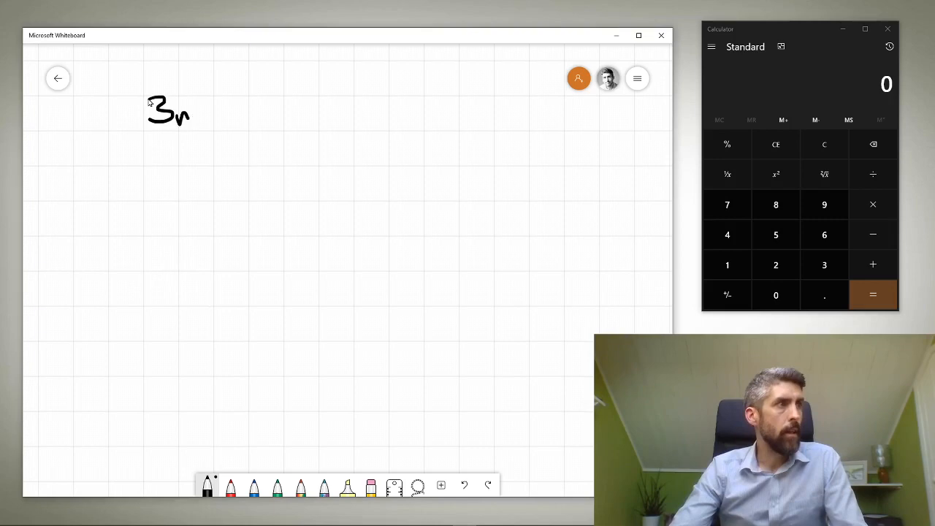
left_click_drag(197, 95, 215, 113)
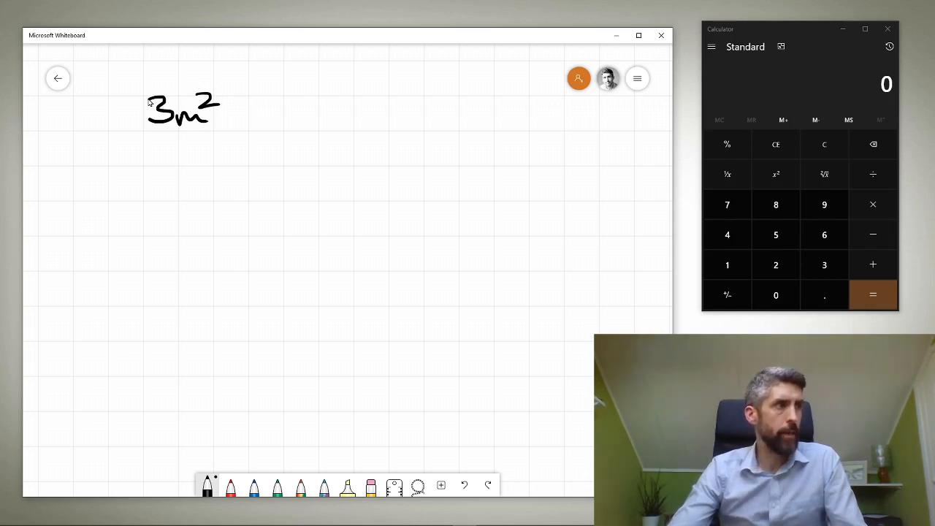
Sketch the pool rectangle labelled 25m, 12m and 300m², and underline the 3.
left_click_drag(141, 164, 141, 274)
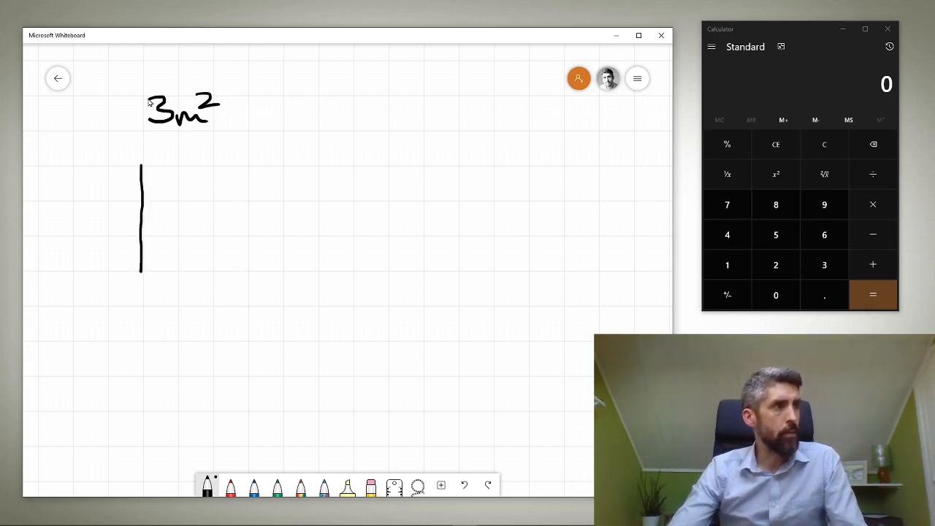
left_click_drag(143, 161, 366, 161)
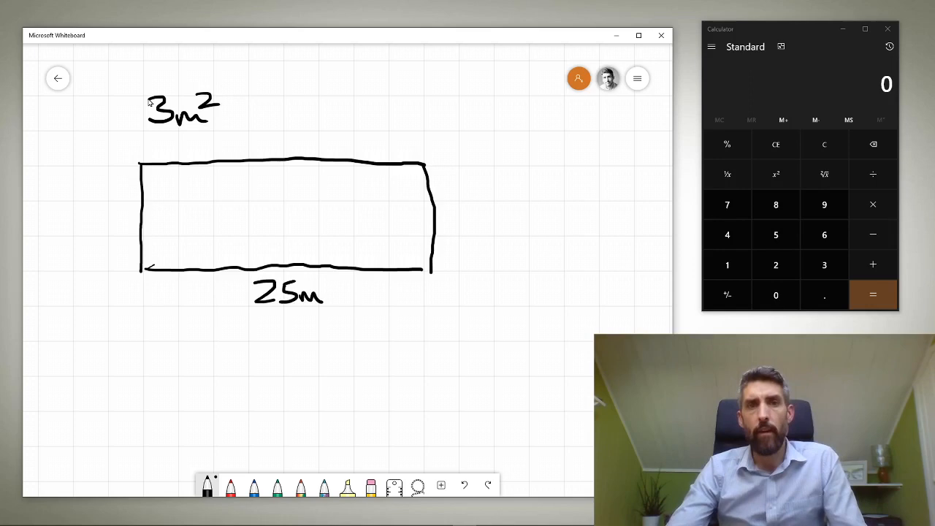
left_click_drag(456, 205, 449, 227)
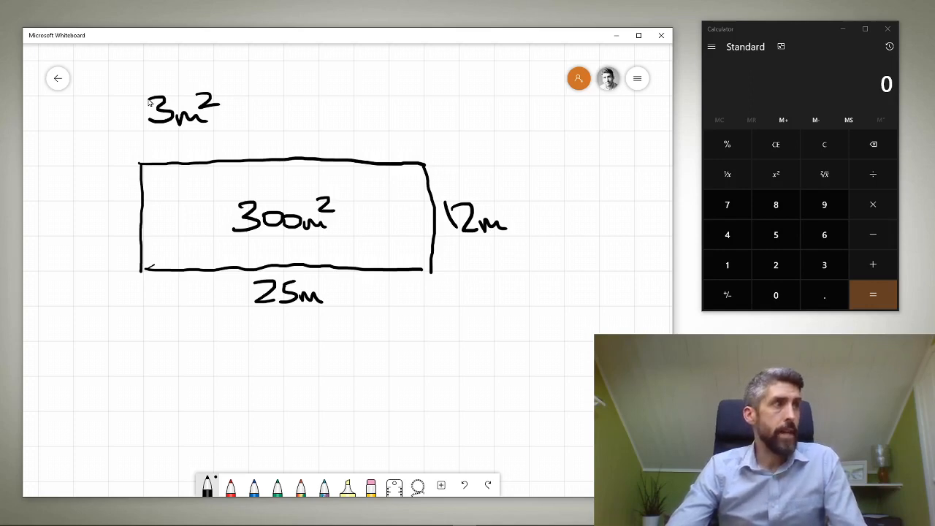
left_click_drag(146, 128, 219, 128)
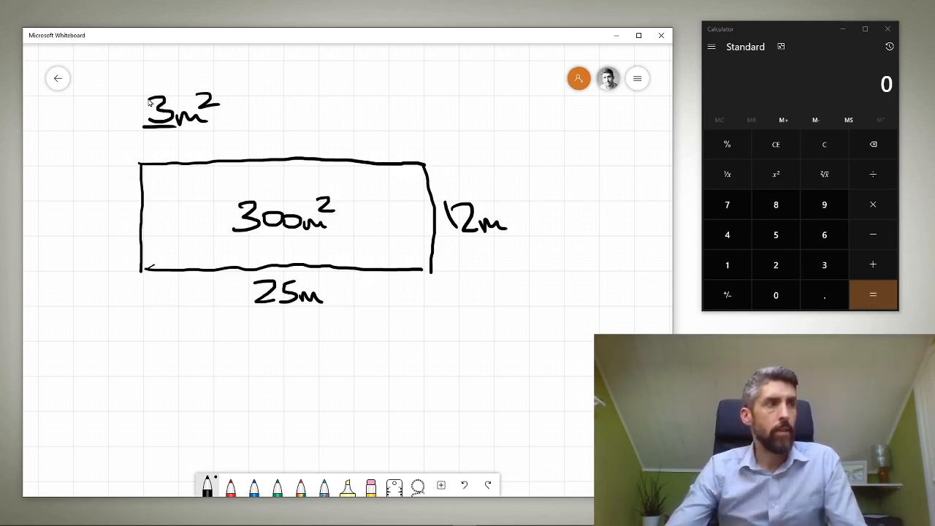
Write "100 PEOPLE" to the right of the pool rectangle.
left_click_drag(544, 160, 542, 204)
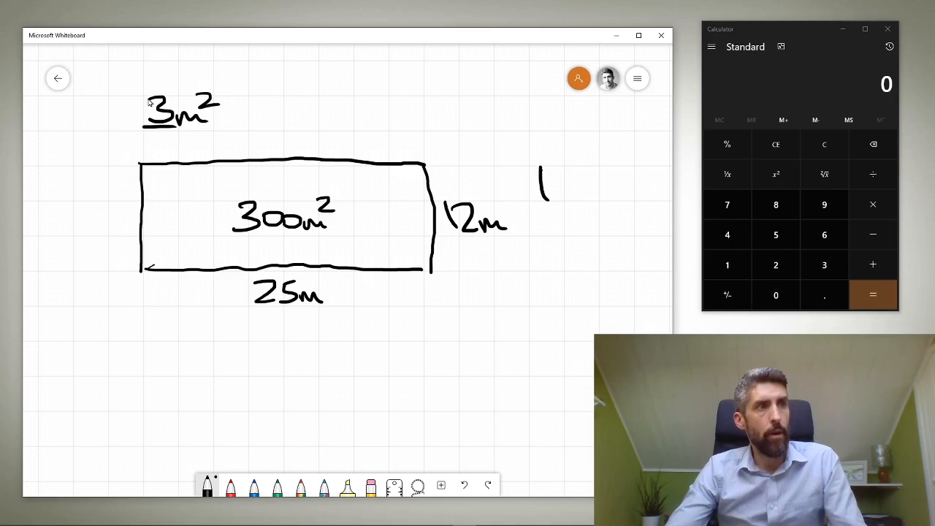
left_click_drag(563, 182, 606, 182)
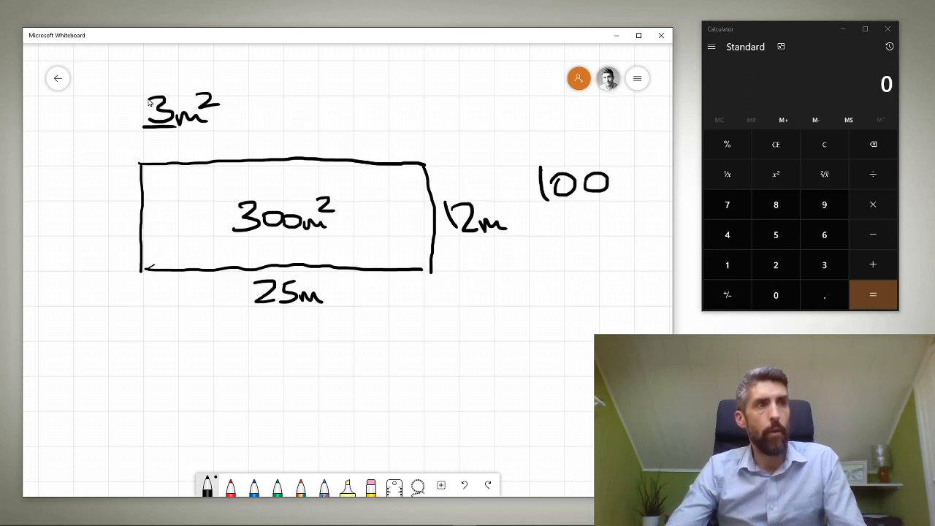
left_click_drag(569, 211, 599, 222)
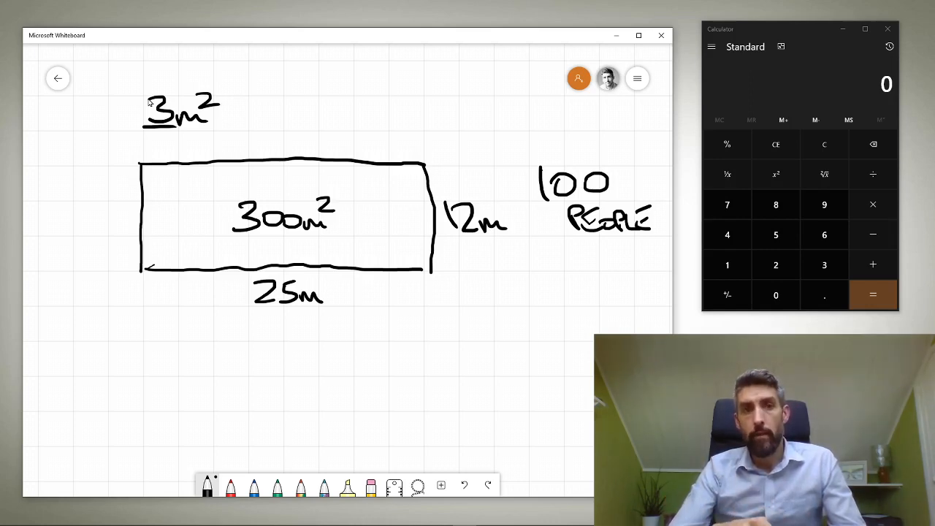
mouse_move(682, 268)
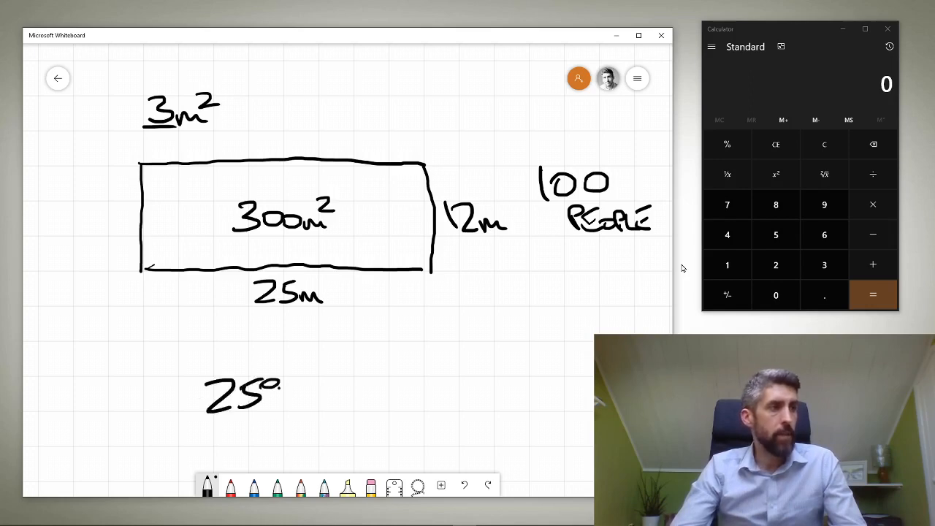
Write "25% – 50%" below the pool with ×12 under each percentage.
left_click_drag(263, 387, 339, 390)
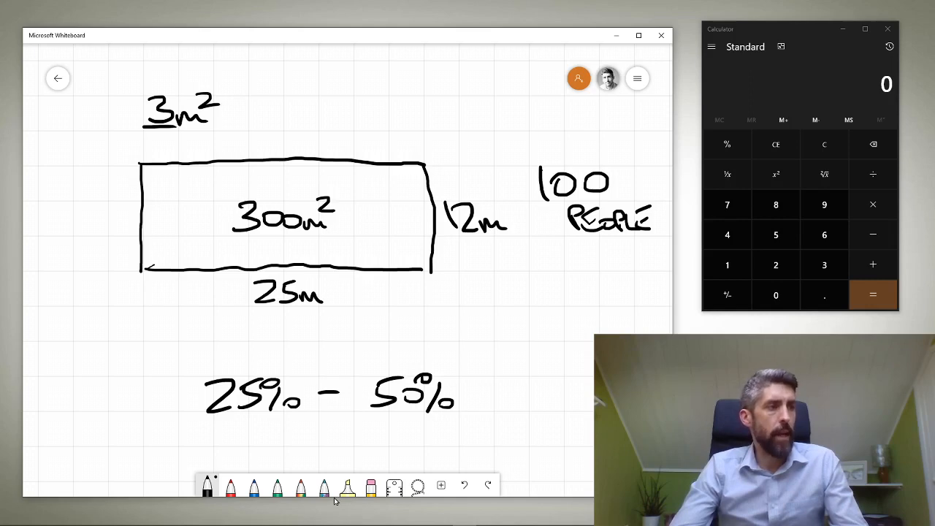
left_click_drag(197, 431, 256, 431)
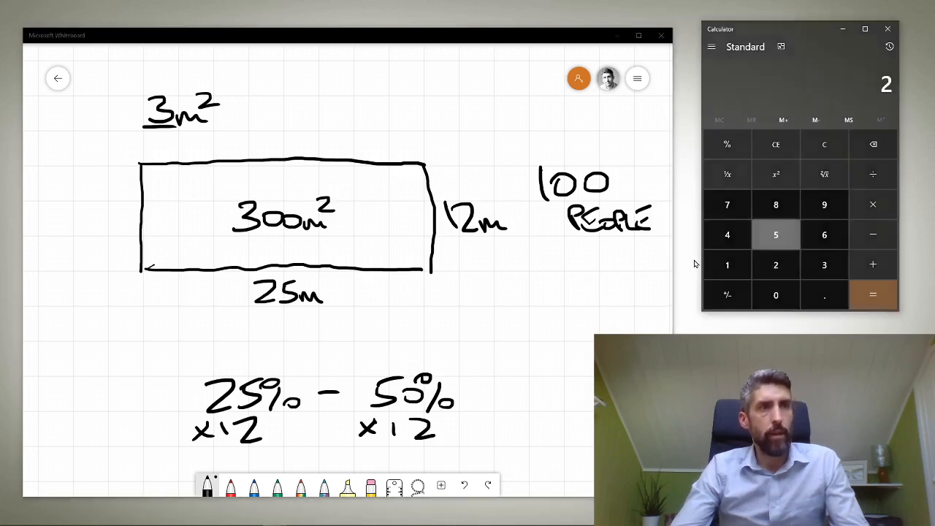
Compute 25 × 12 = 300, then pen 300 and 600 above the percentages with an arrow.
left_click(774, 264)
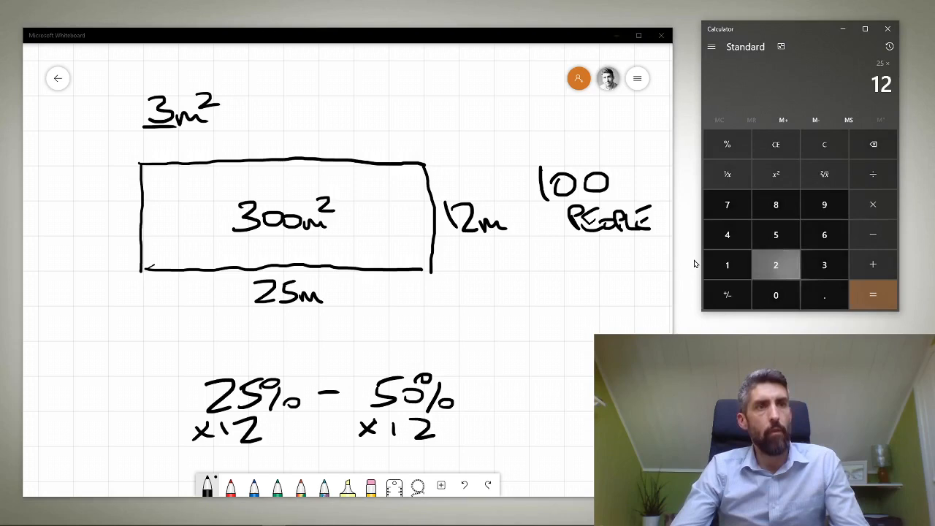
left_click(872, 295)
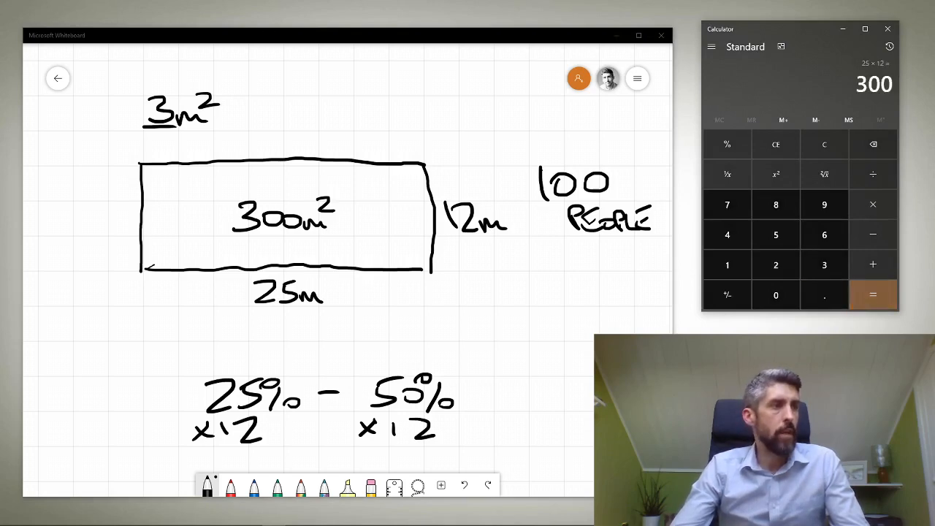
left_click_drag(219, 340, 255, 358)
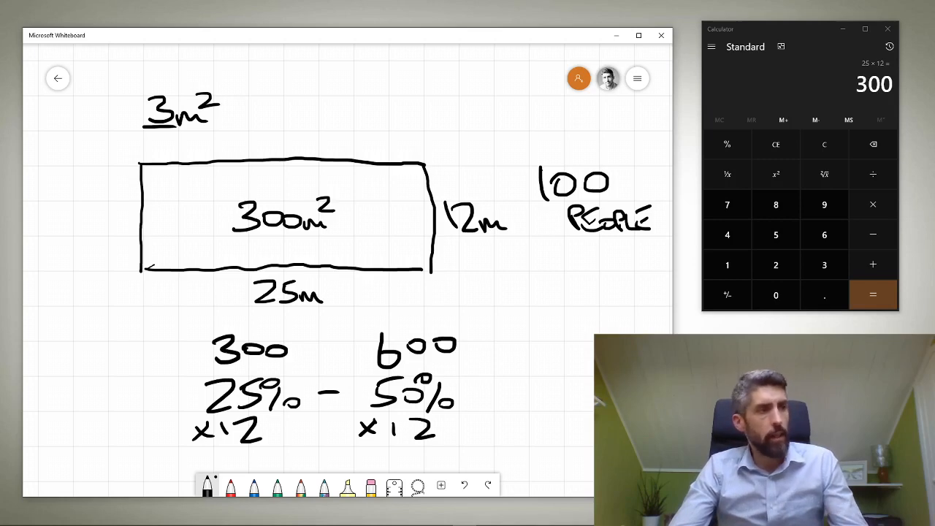
left_click_drag(292, 347, 372, 343)
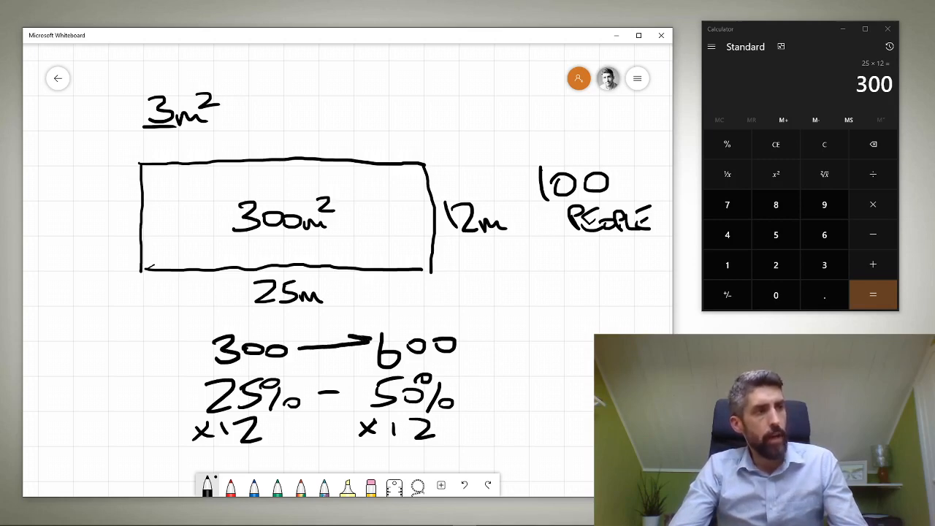